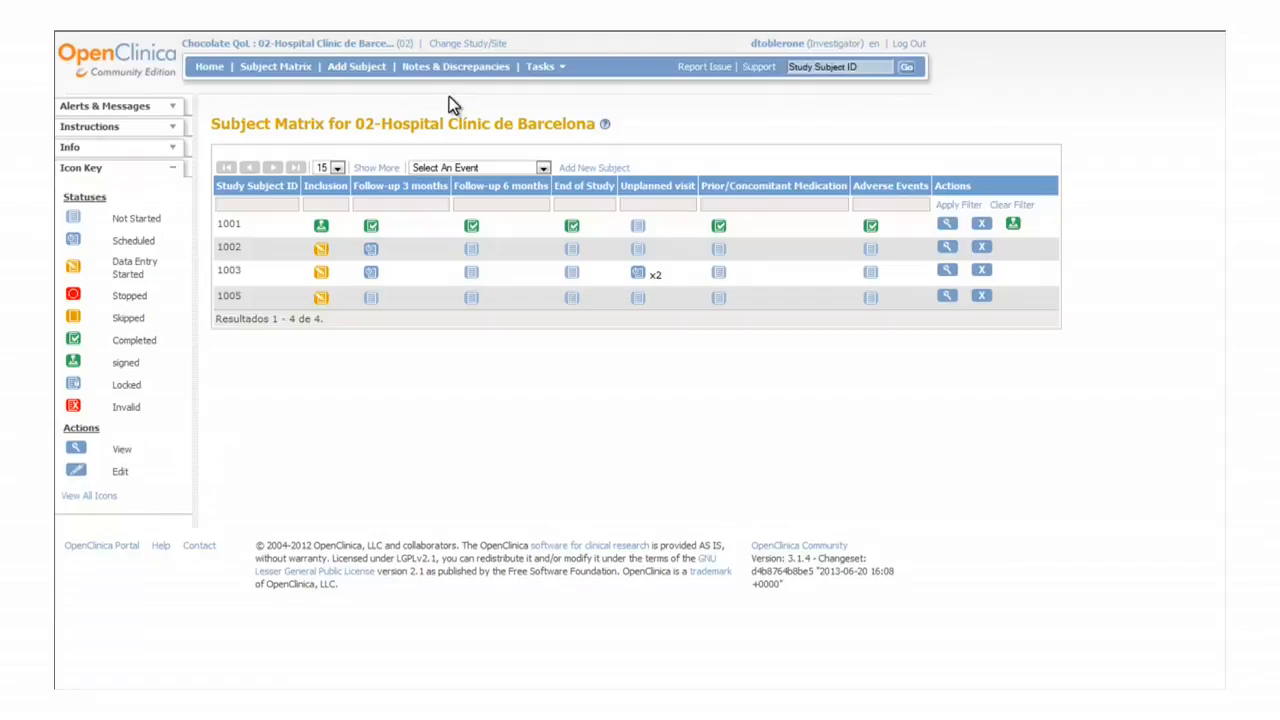
mouse_move(456, 66)
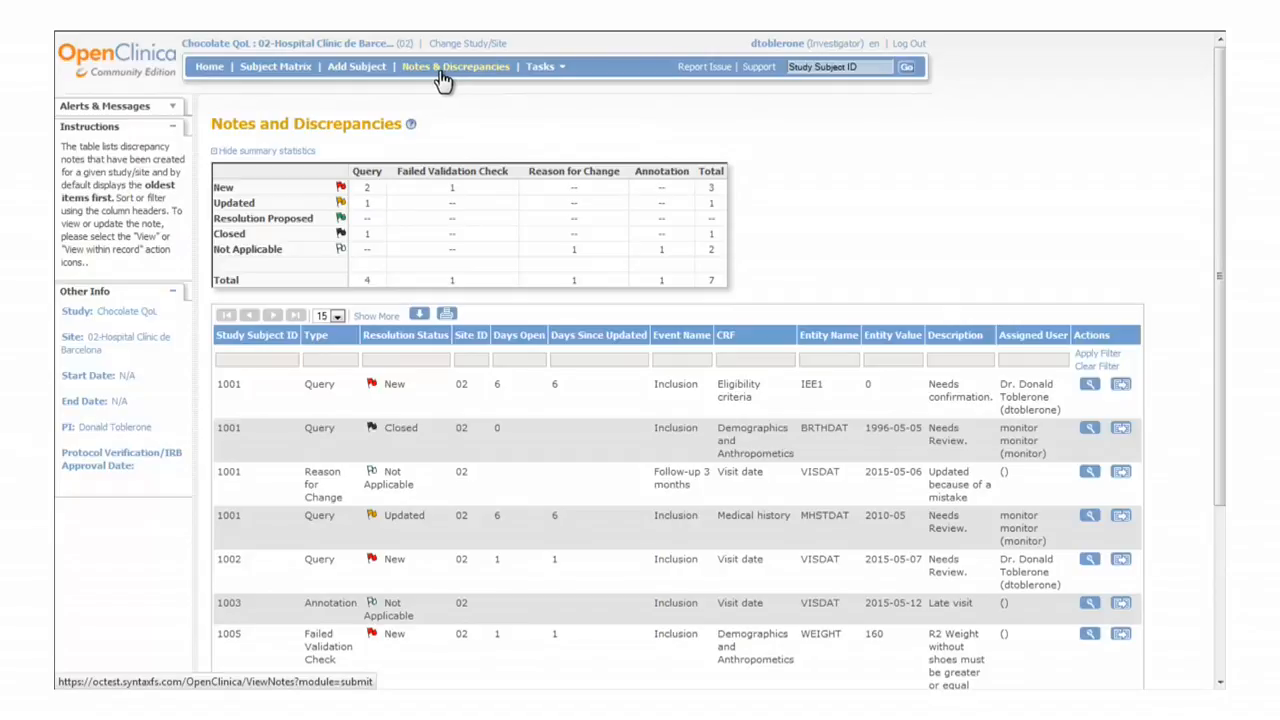
mouse_move(390, 376)
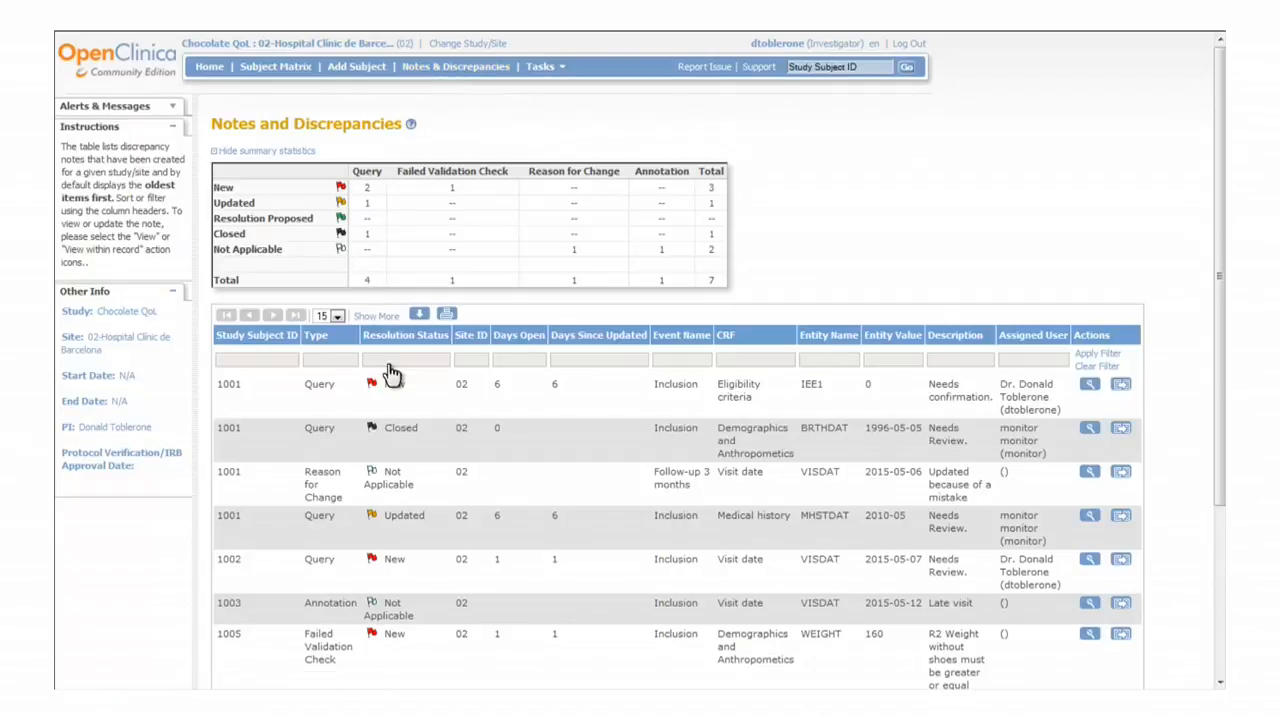
Filter the notes list by Resolution Status 'New and Updated'.
left_click(404, 360)
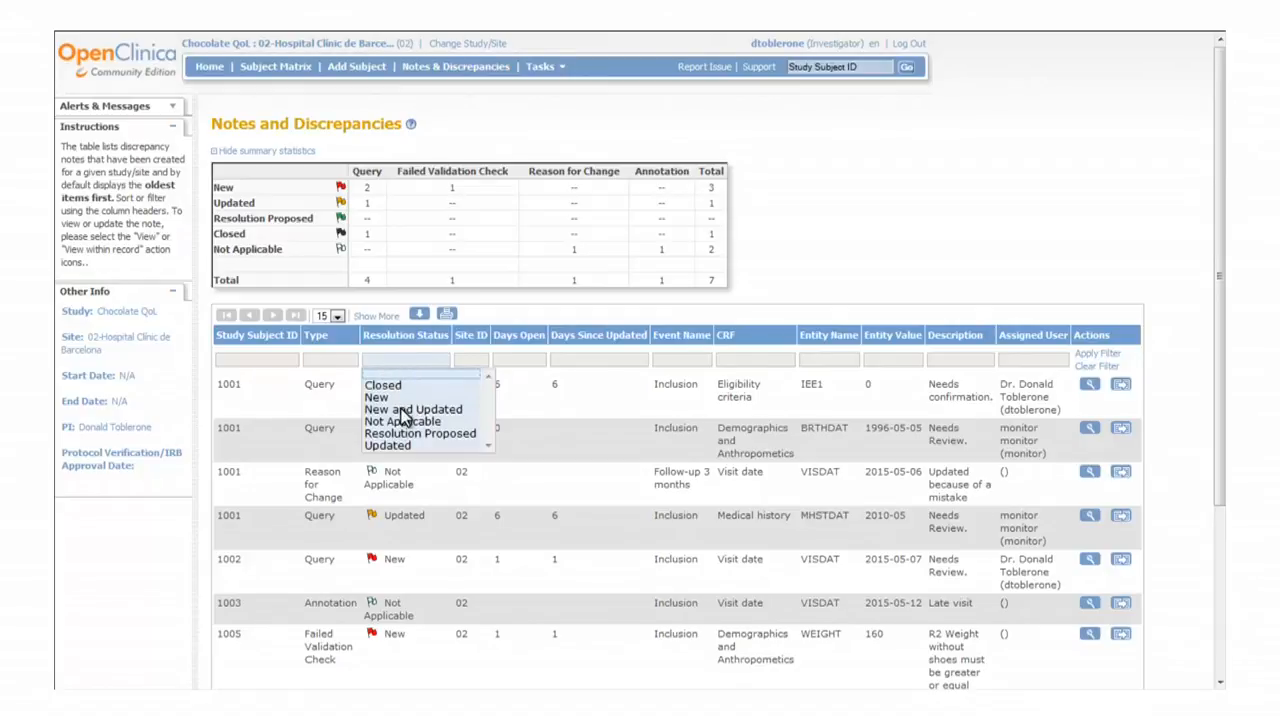
left_click(412, 408)
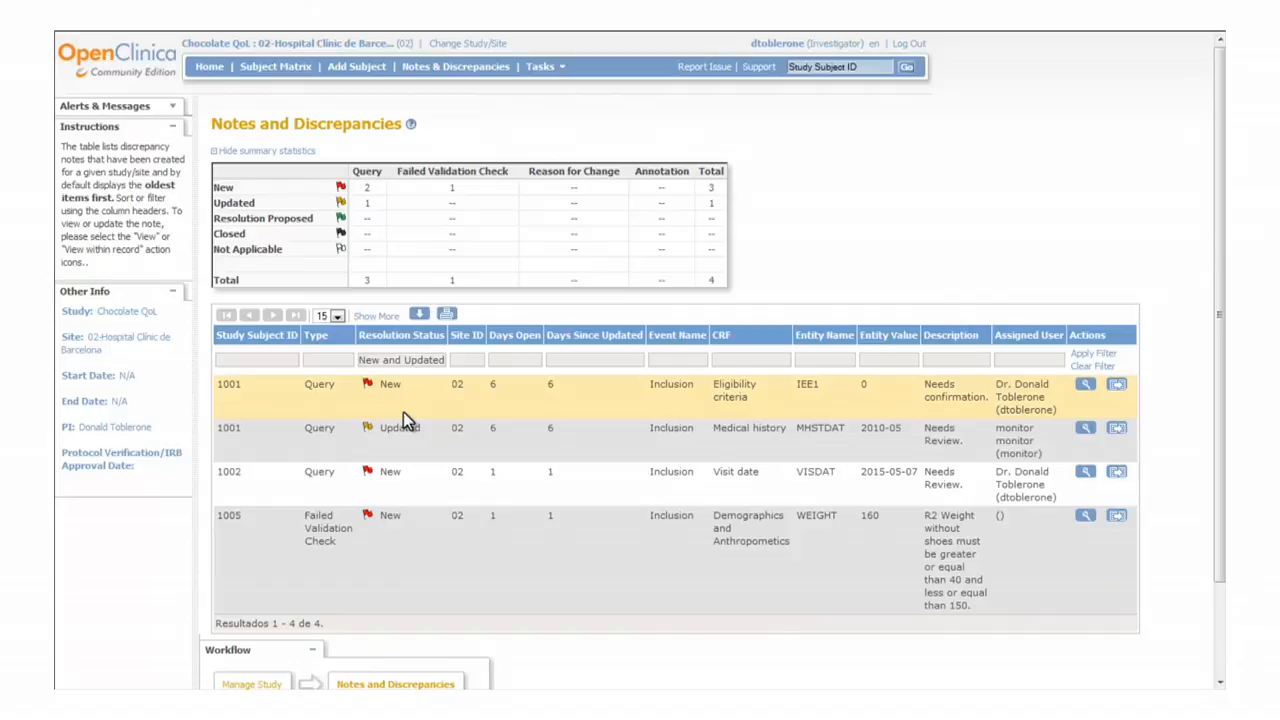
mouse_move(336, 356)
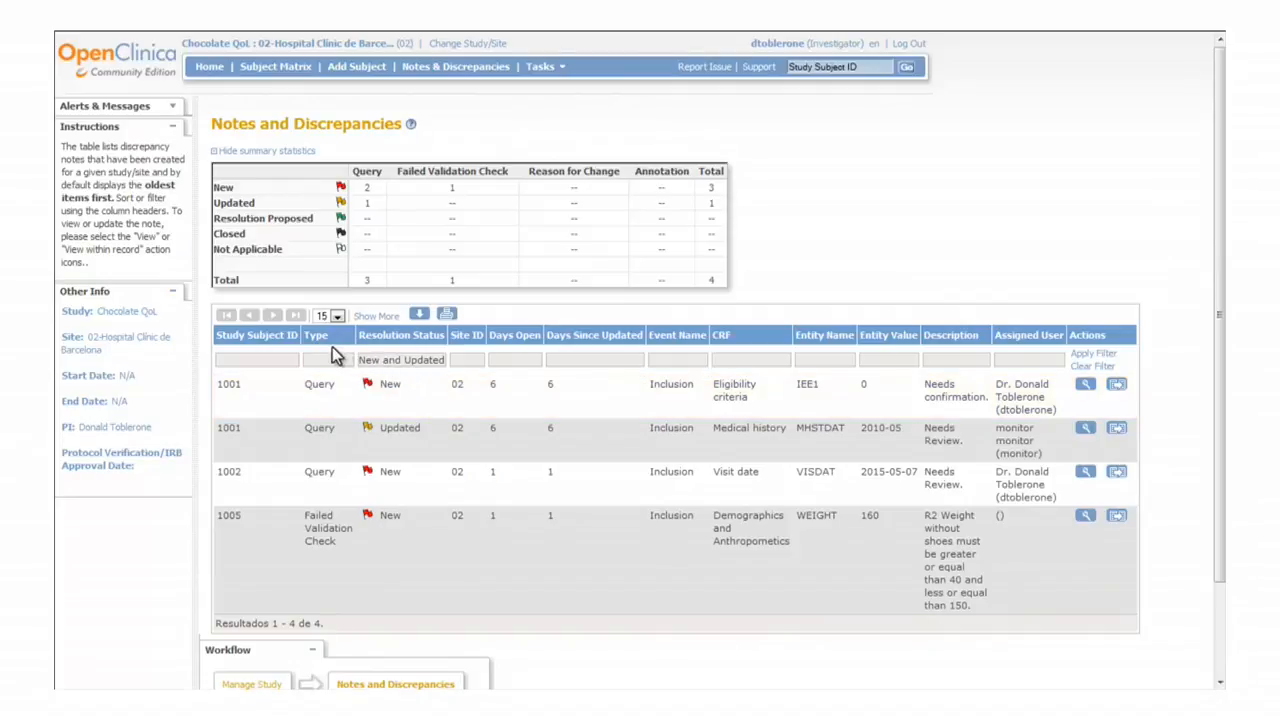
mouse_move(204, 356)
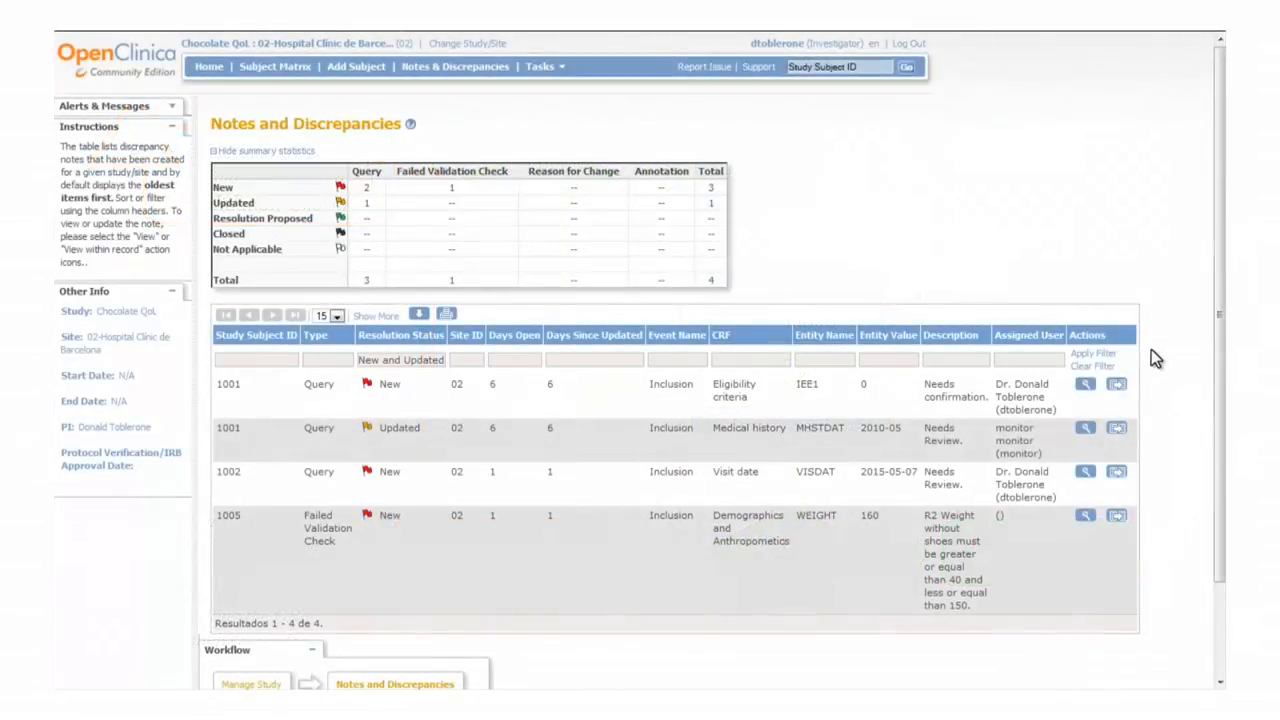
mouse_move(1152, 366)
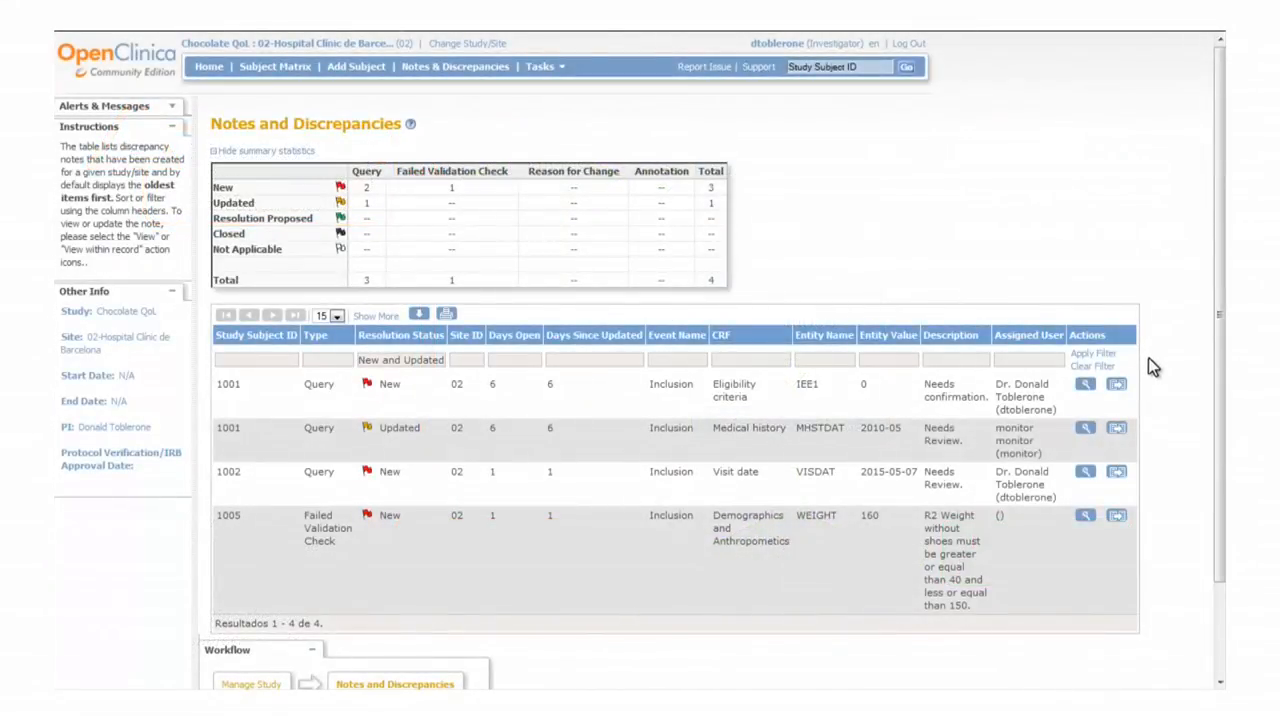
mouse_move(1116, 388)
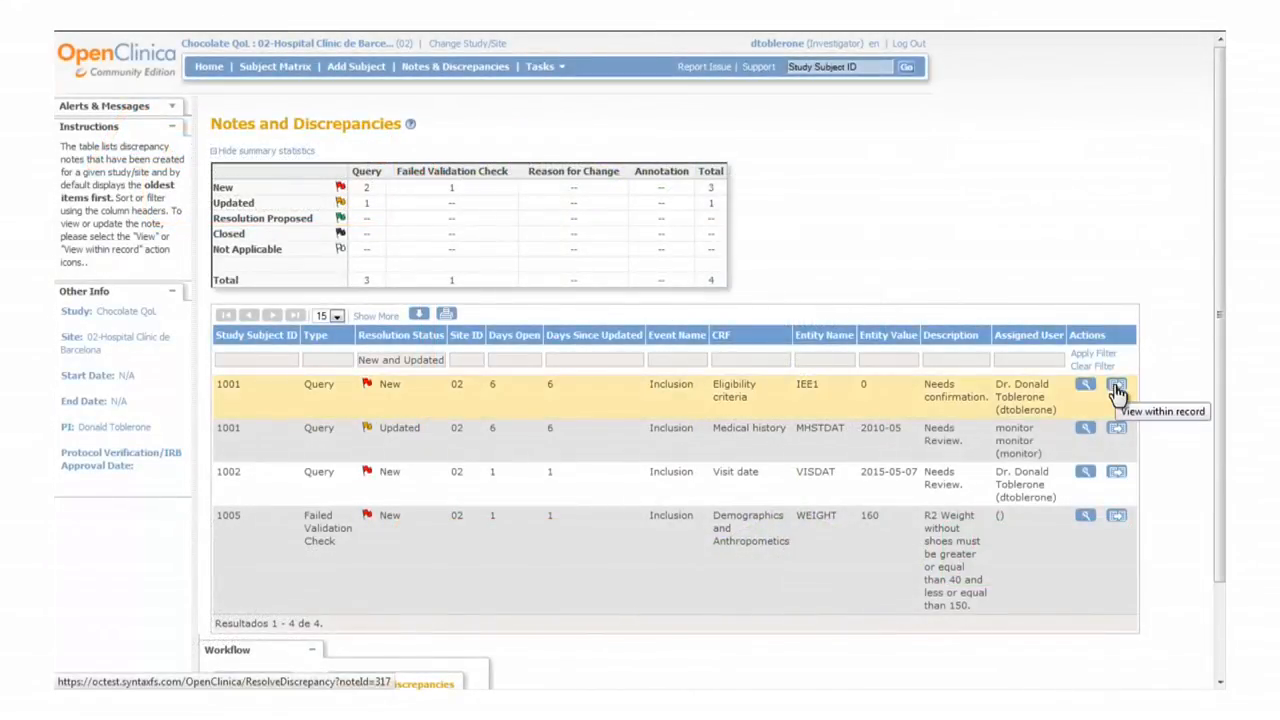
View subject 1001's eligibility query within its record, allowing the blocked note pop-up and closing it after review.
left_click(1116, 384)
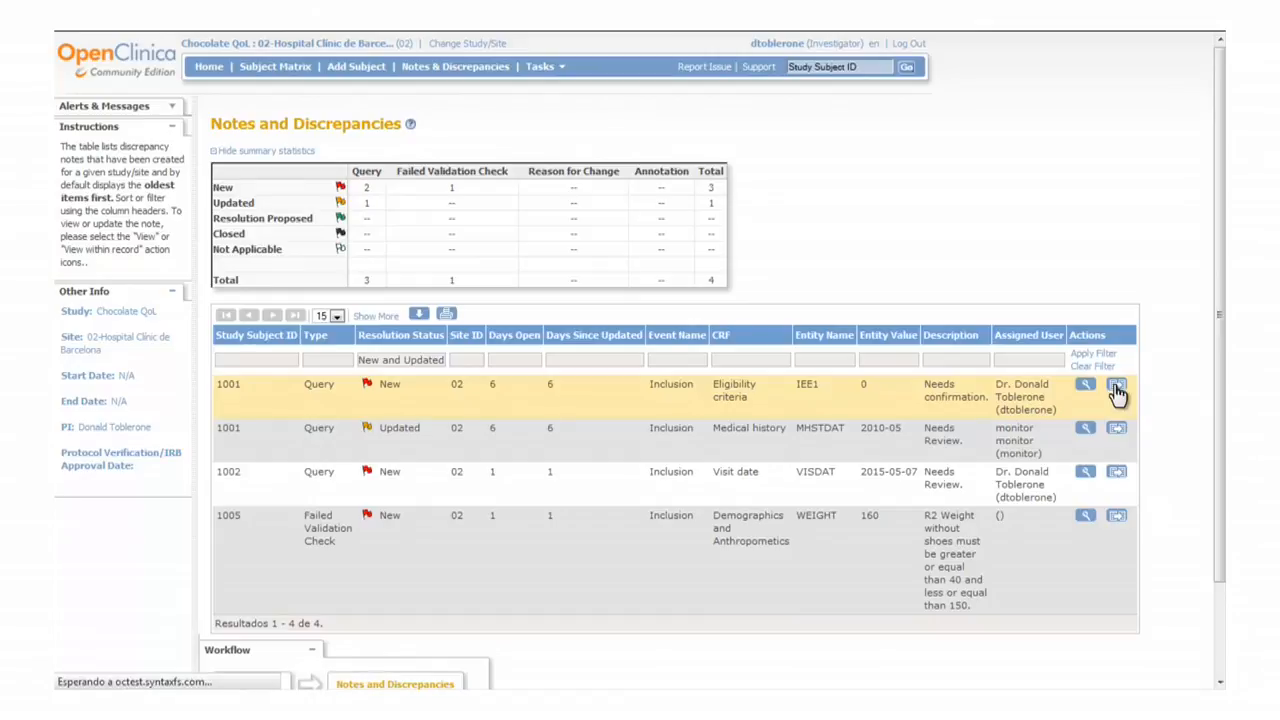
left_click(1116, 384)
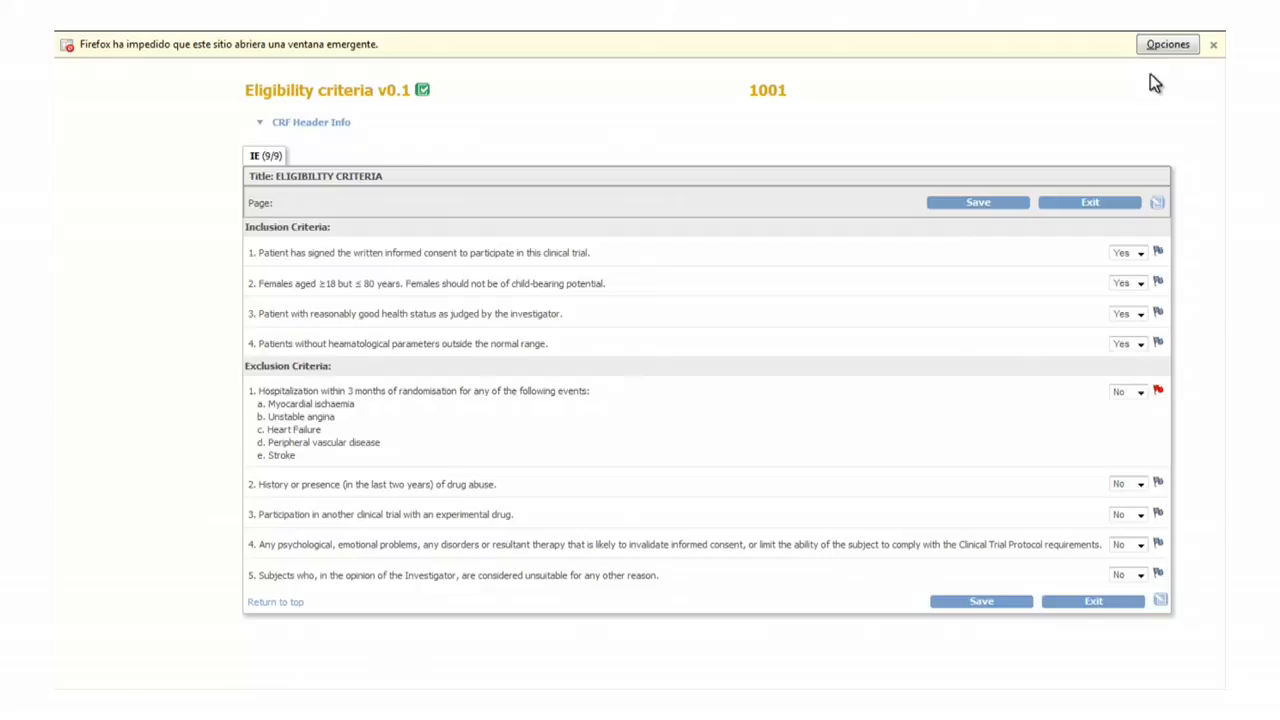
left_click(1168, 44)
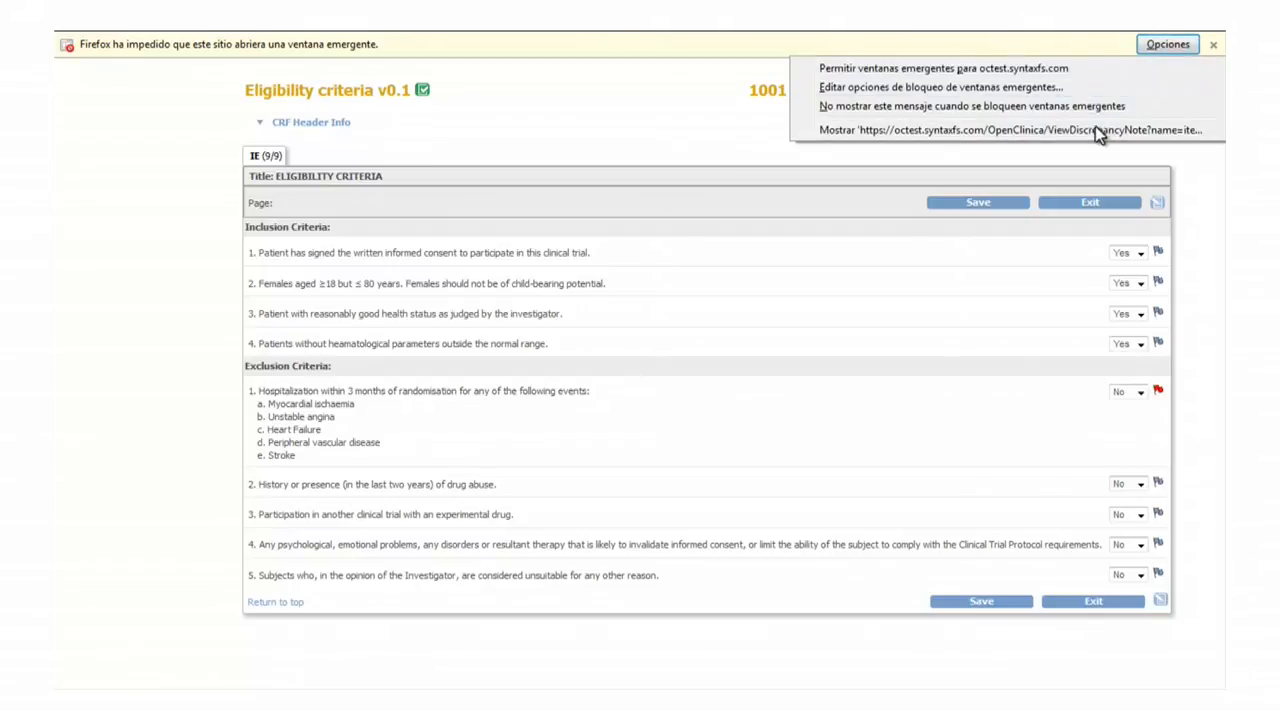
left_click(1010, 128)
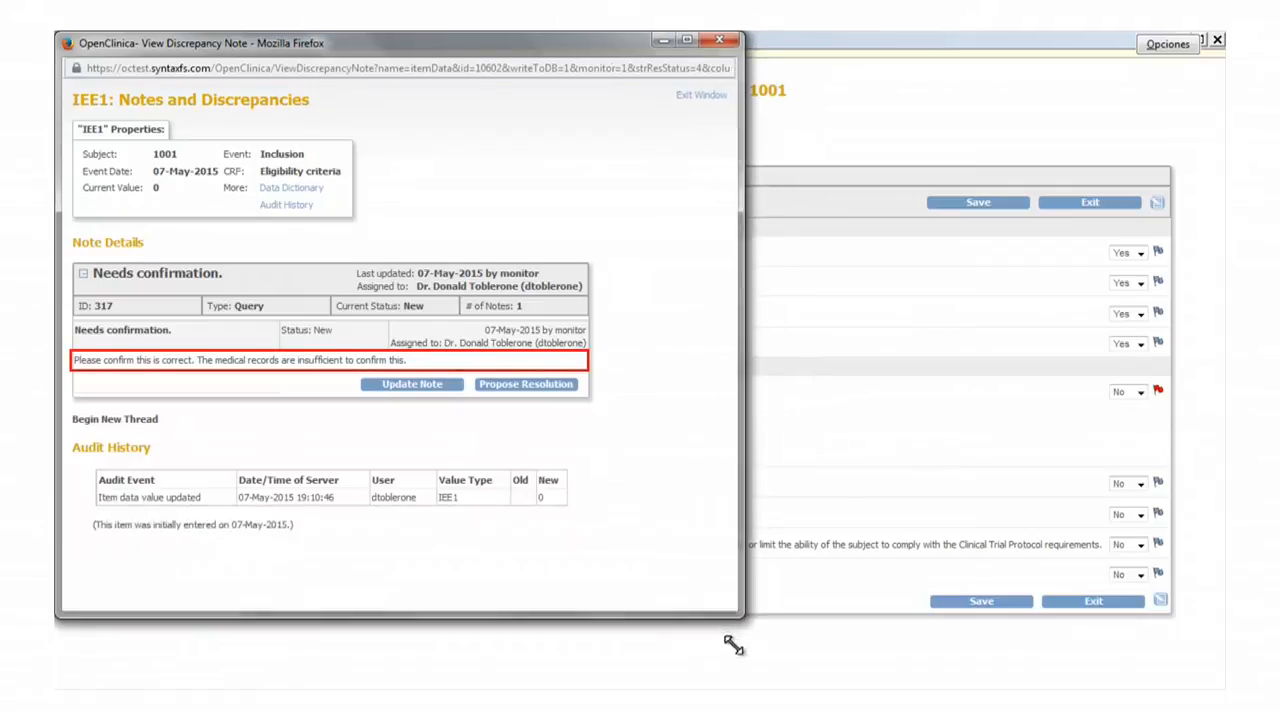
mouse_move(724, 420)
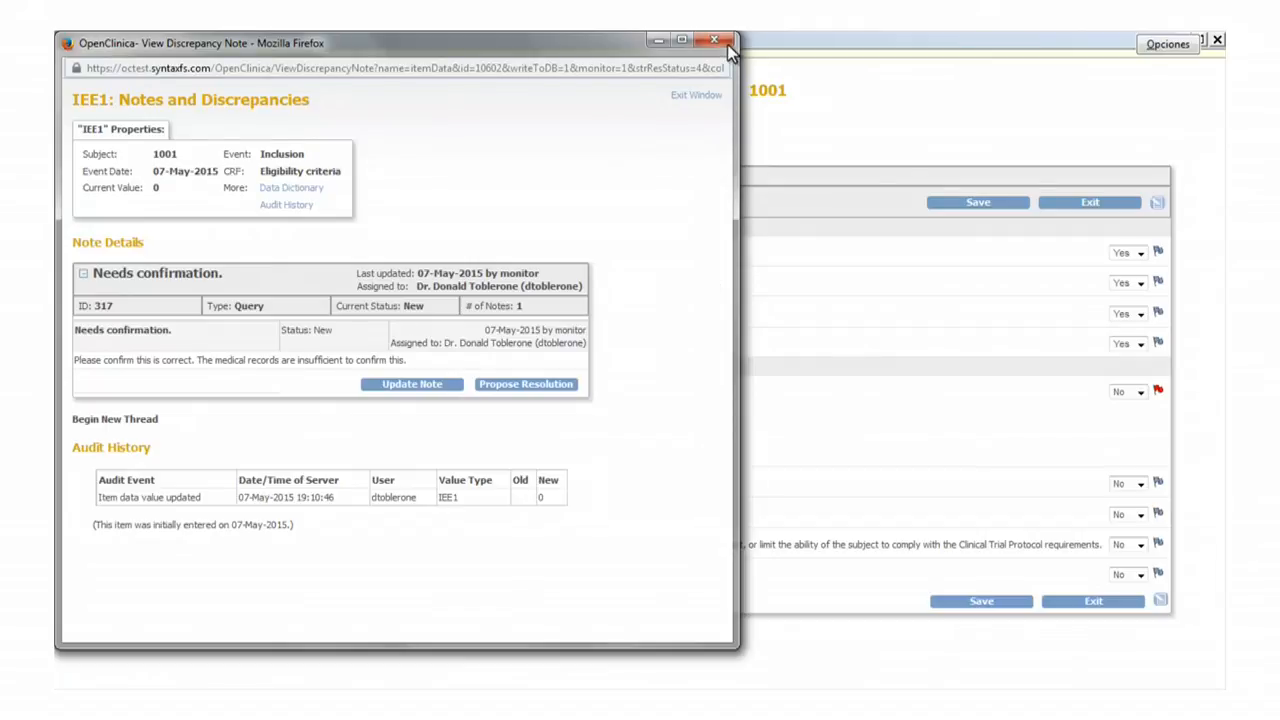
left_click(714, 40)
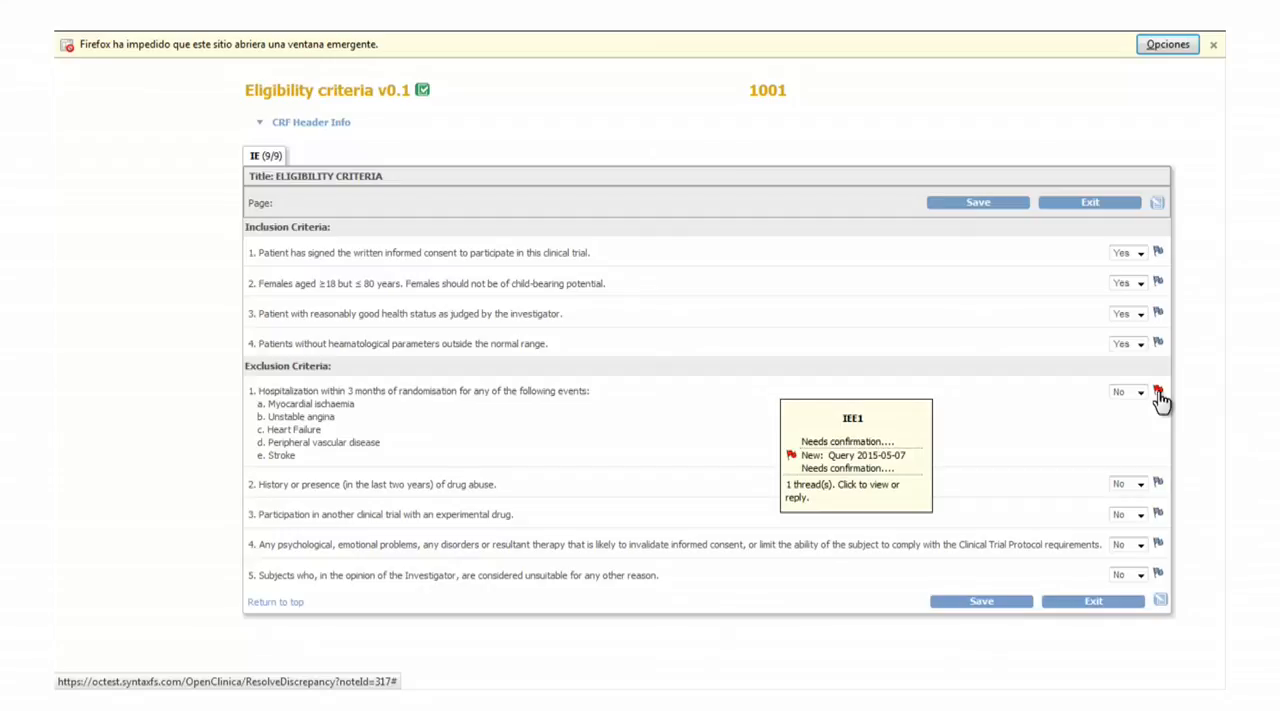
Submit a proposed resolution on the exclusion criterion query: 'Confirmation is correct'.
left_click(1158, 390)
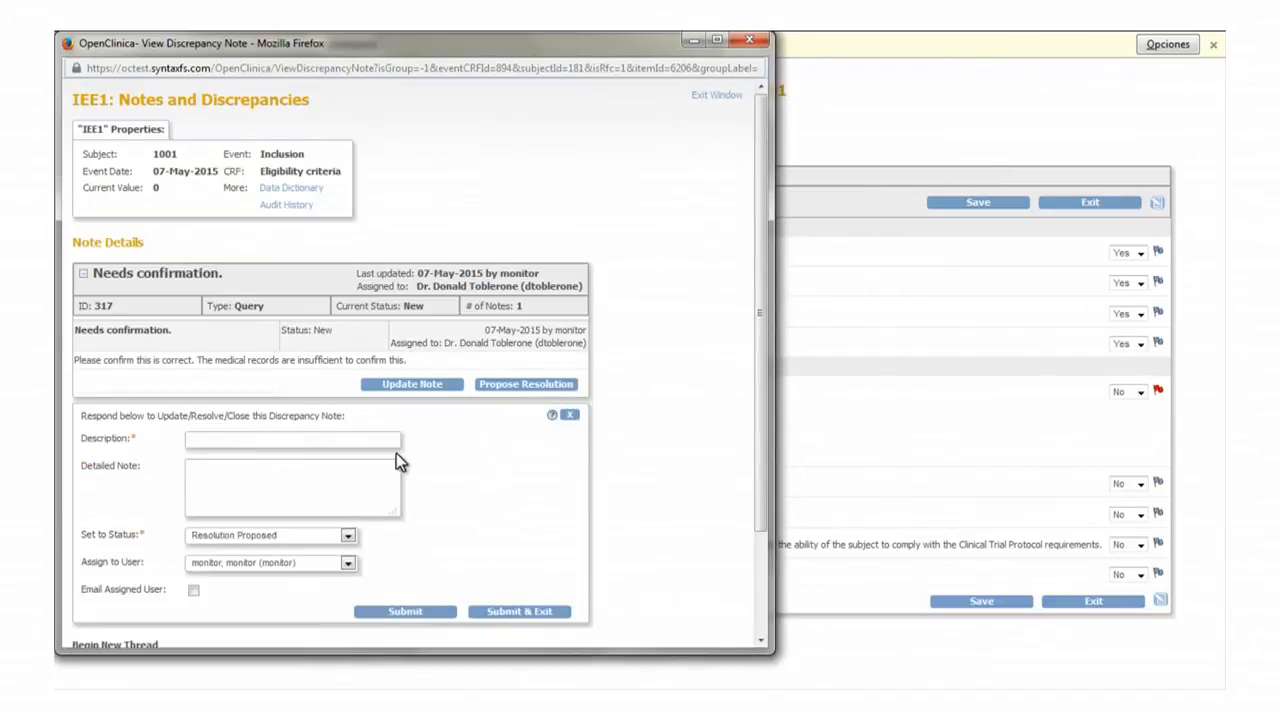
left_click(292, 440)
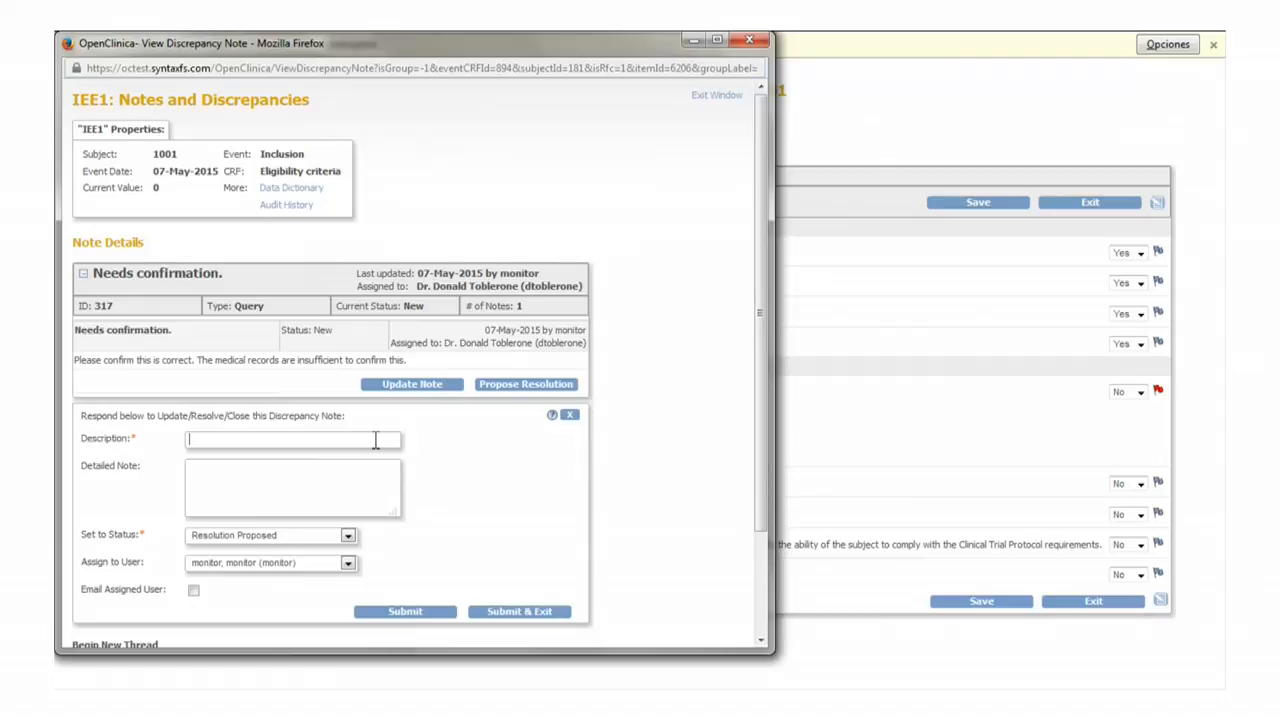
type("Confirmation")
left_click(292, 488)
type("The value")
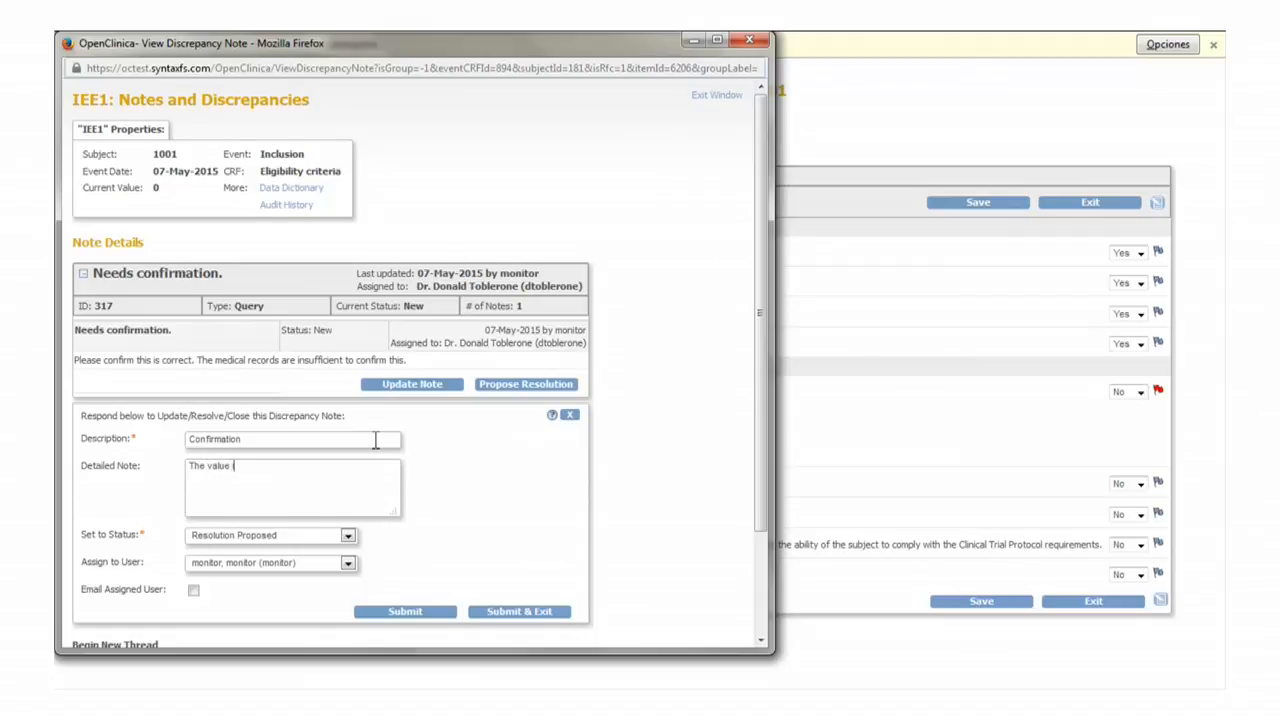
type("is correct")
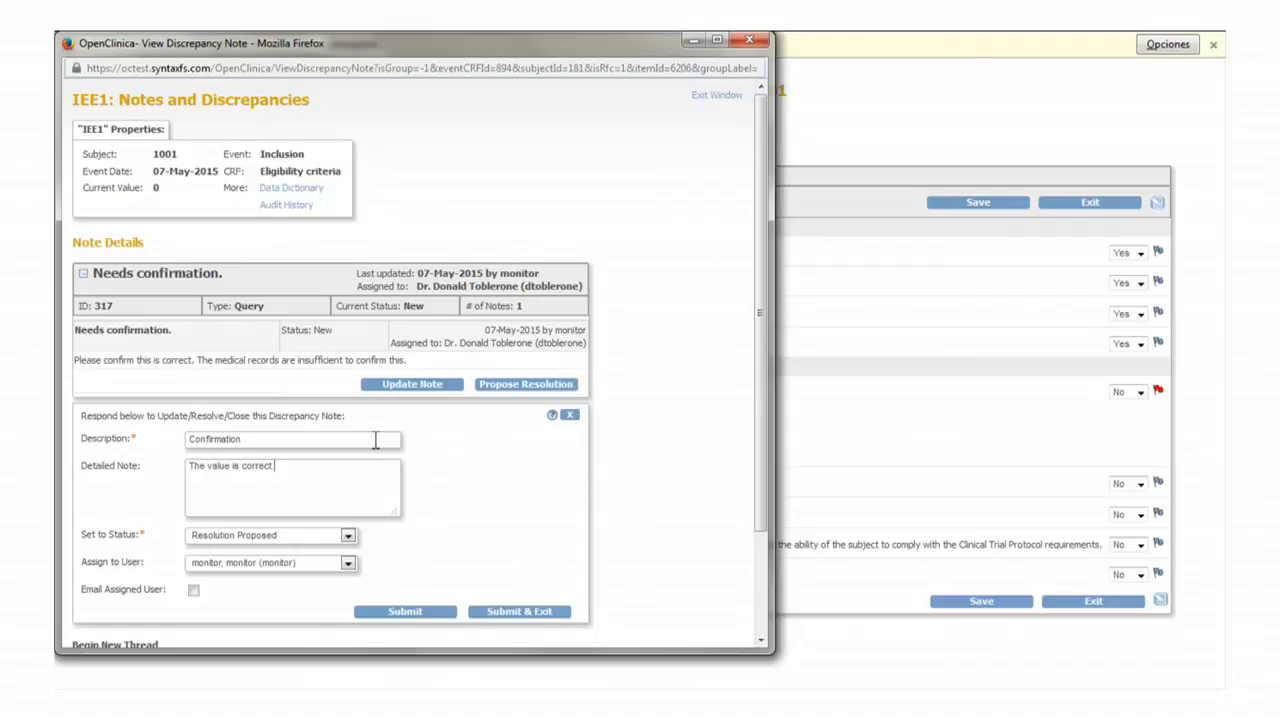
mouse_move(496, 616)
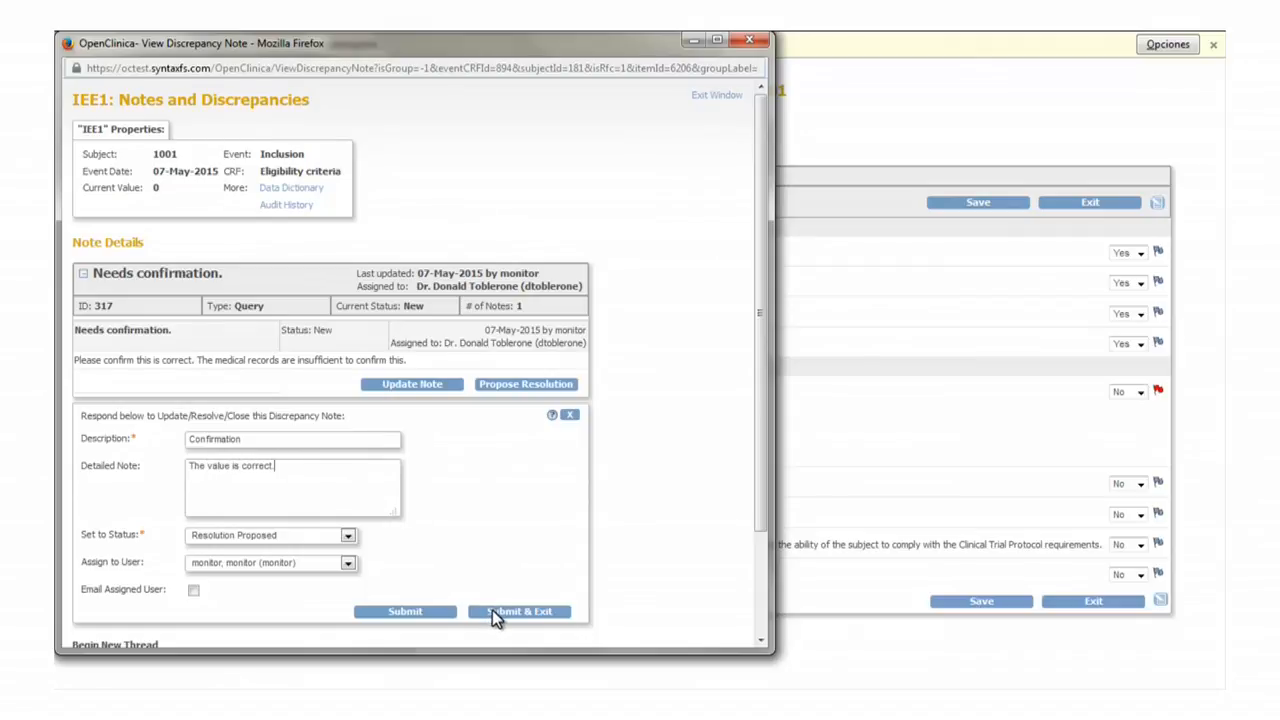
left_click(518, 612)
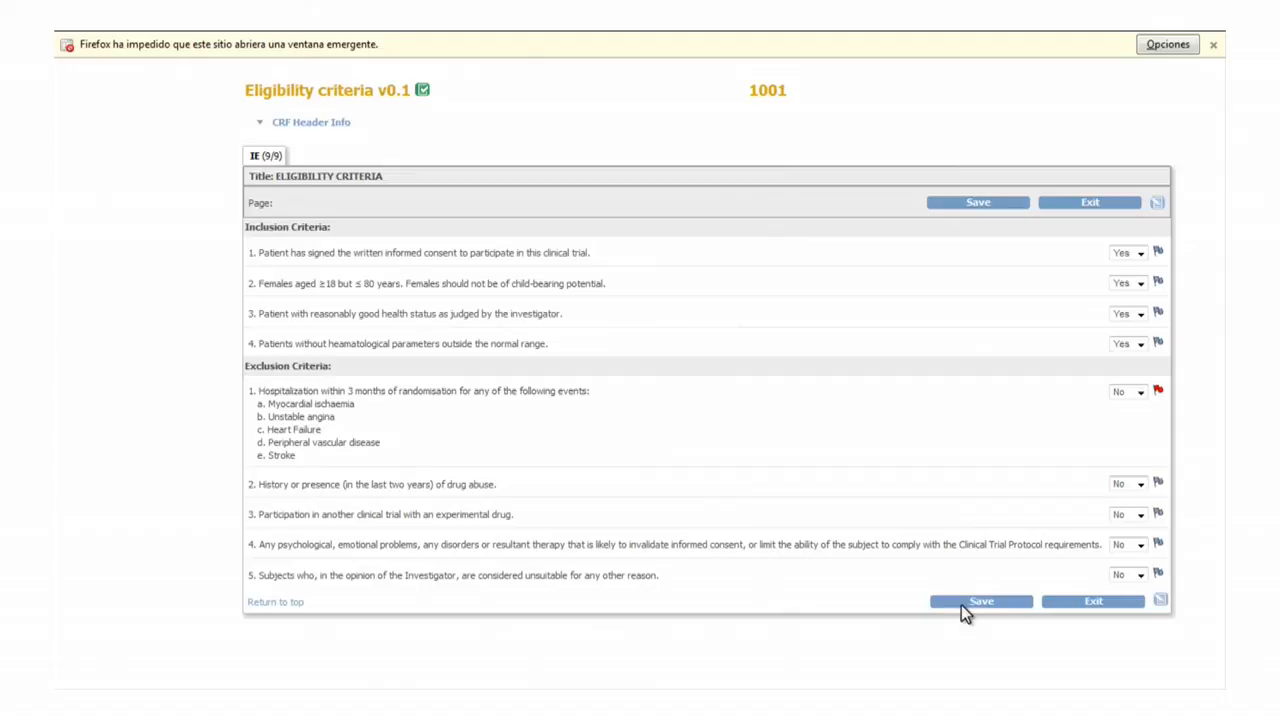
Save the Eligibility criteria form for subject 1001.
left_click(980, 600)
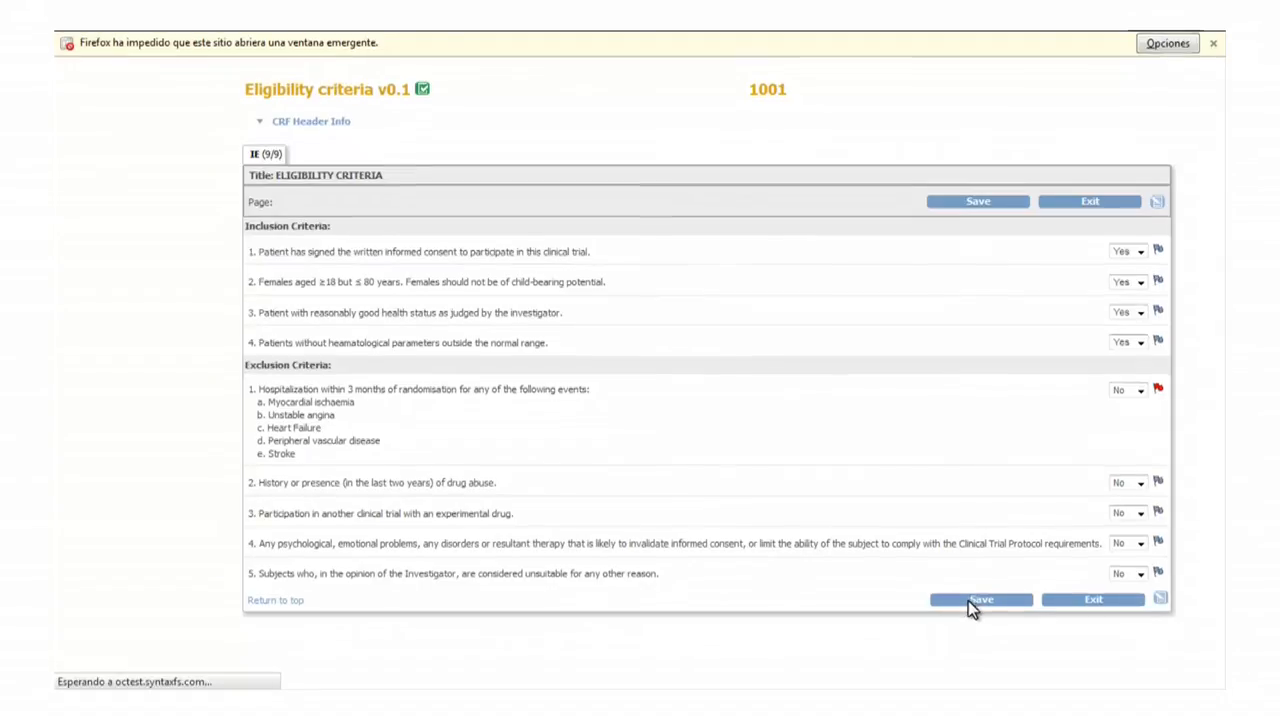
left_click(980, 600)
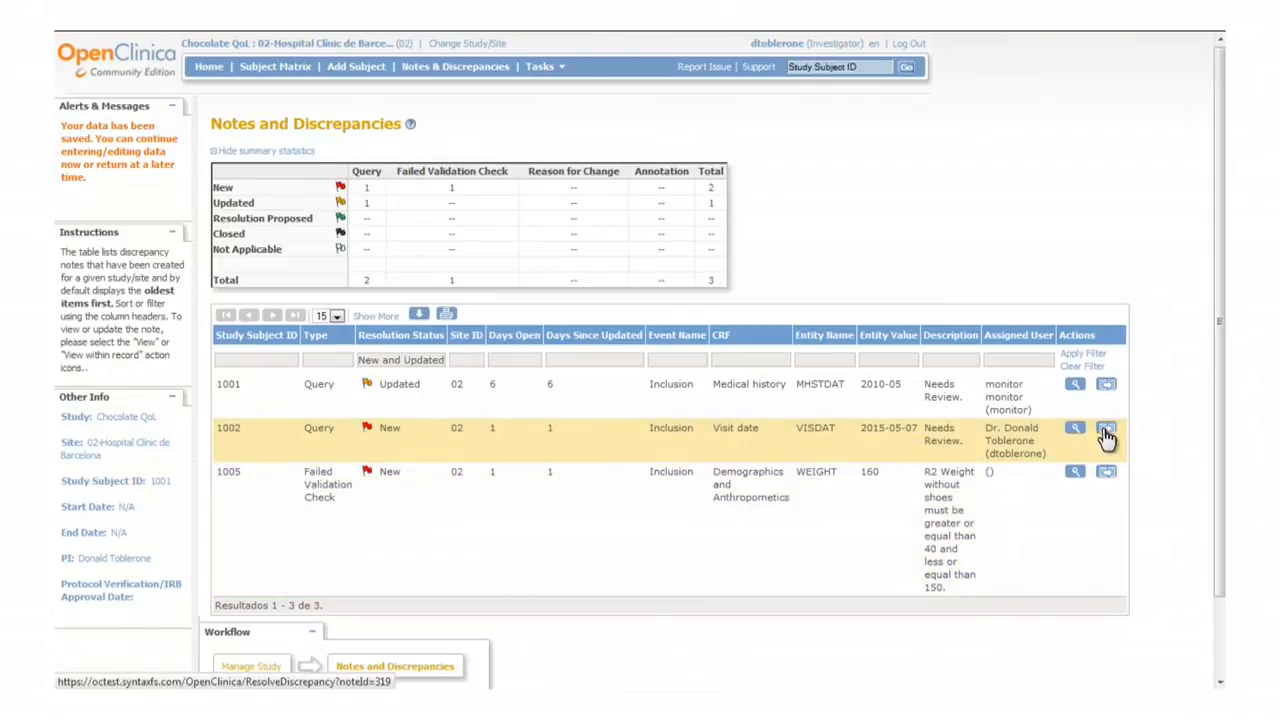
mouse_move(1106, 428)
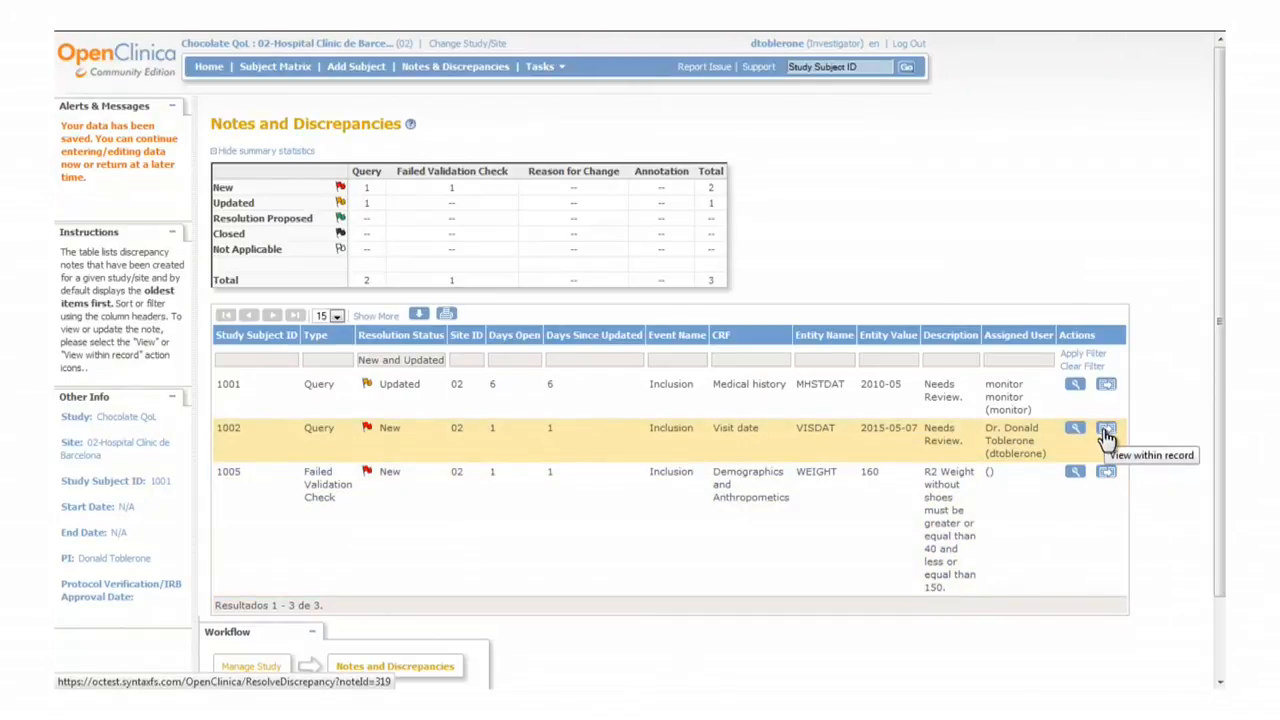
View subject 1002's VISDAT query within its record and set Date of visit to 06-May-2015.
left_click(1104, 428)
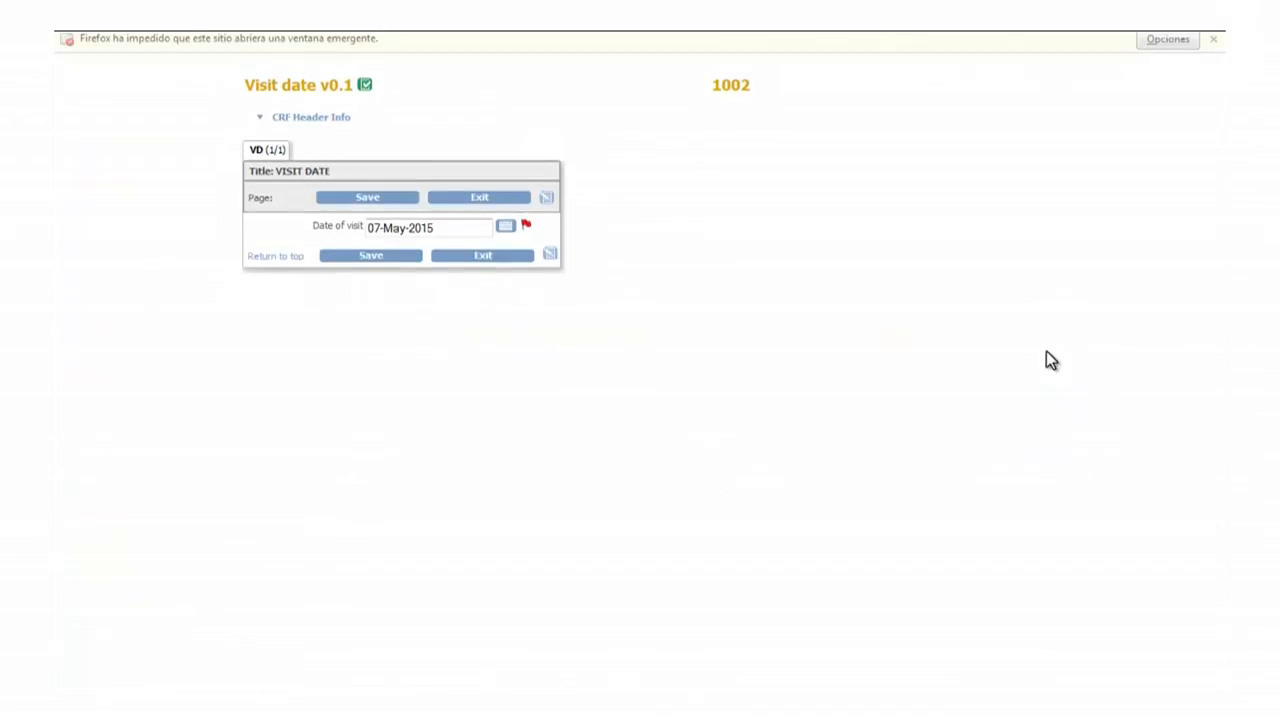
left_click(1168, 38)
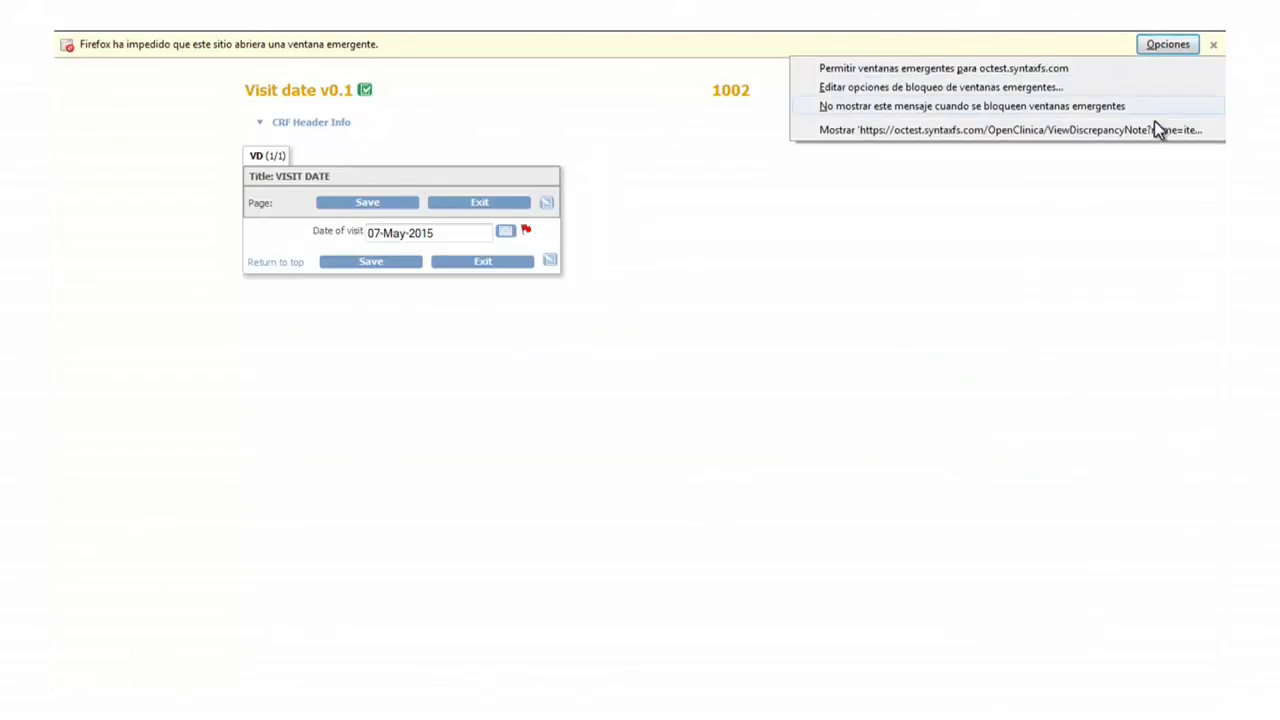
left_click(1008, 128)
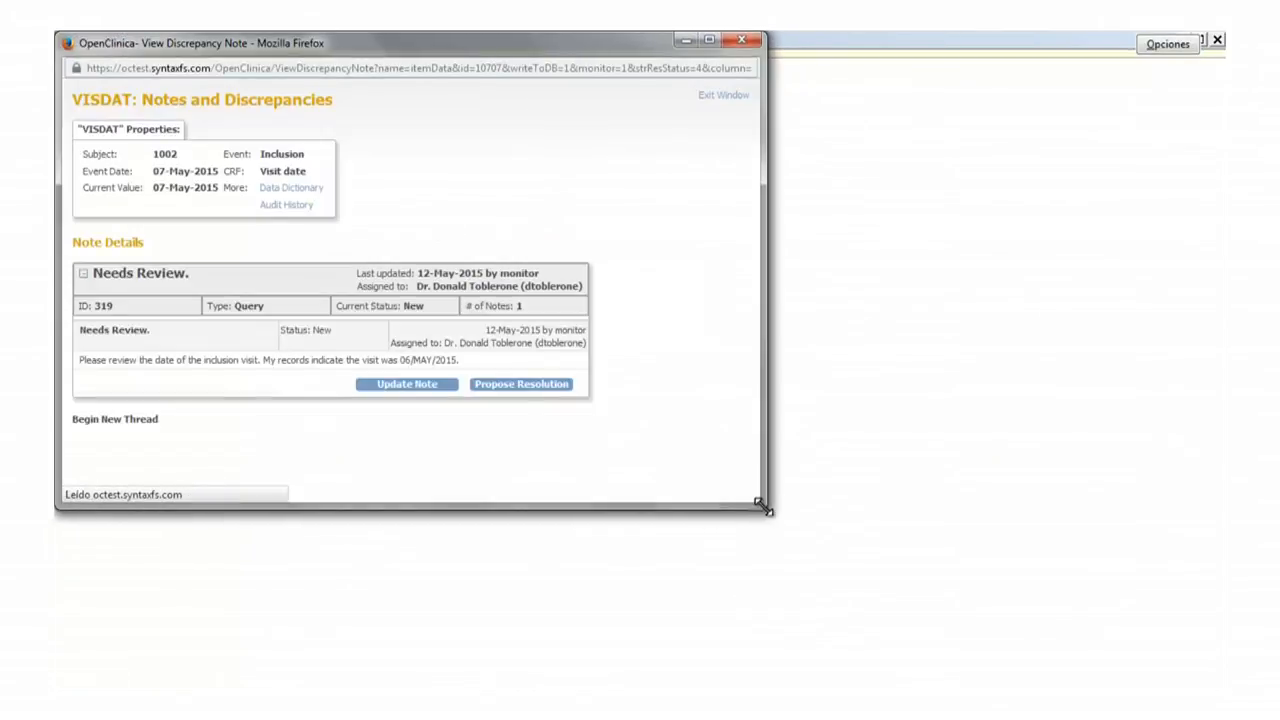
left_click(286, 204)
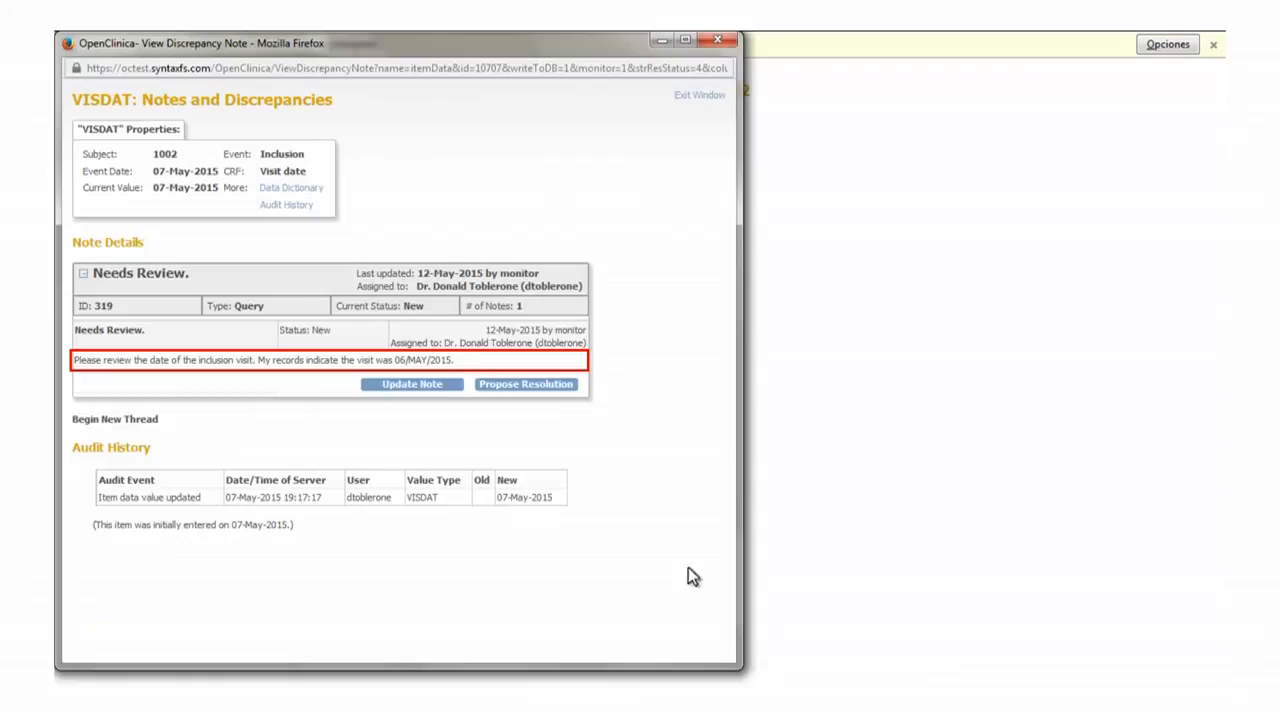
mouse_move(612, 468)
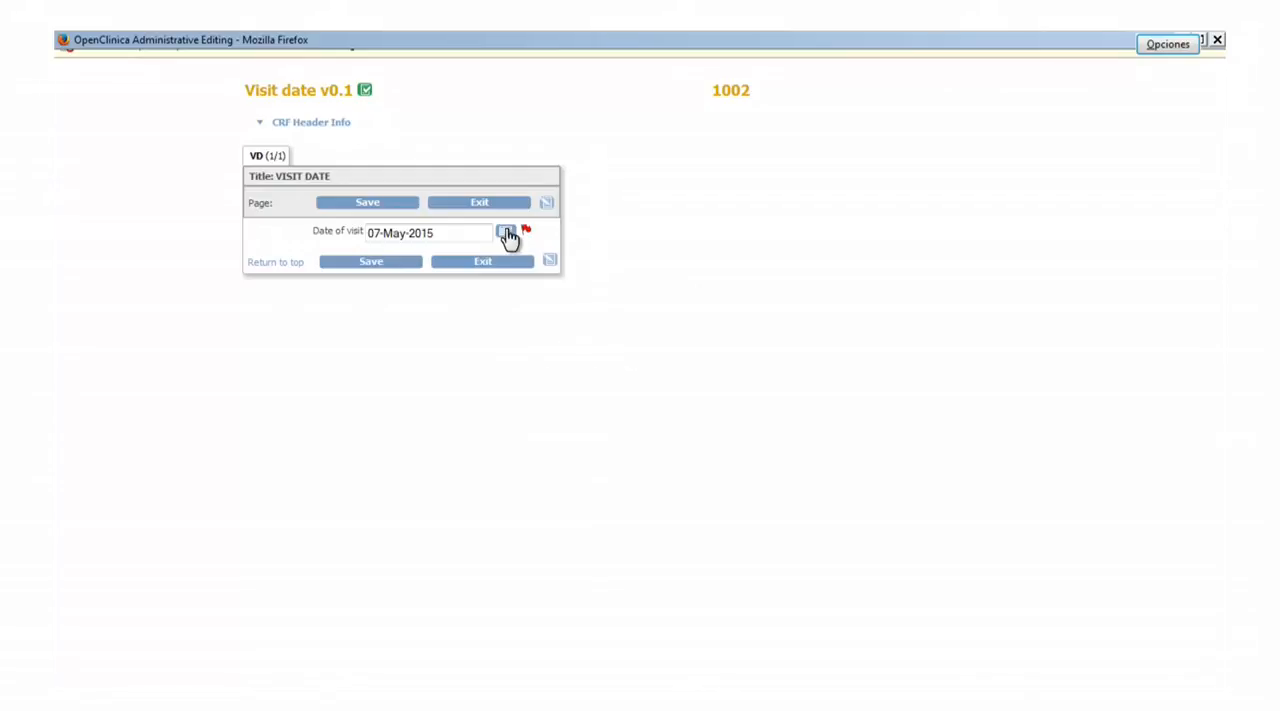
left_click(506, 232)
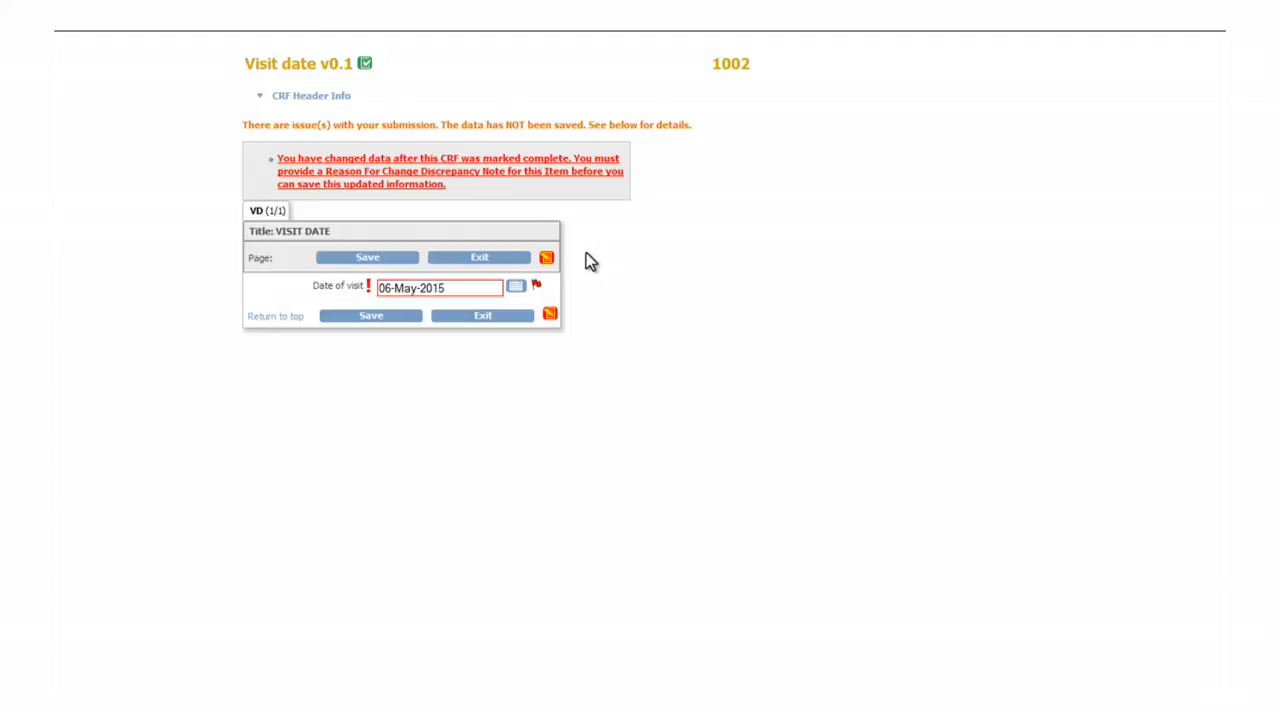
Propose a resolution on the visit date query: description 'Update', note 'The value has been corrected.'.
left_click(536, 284)
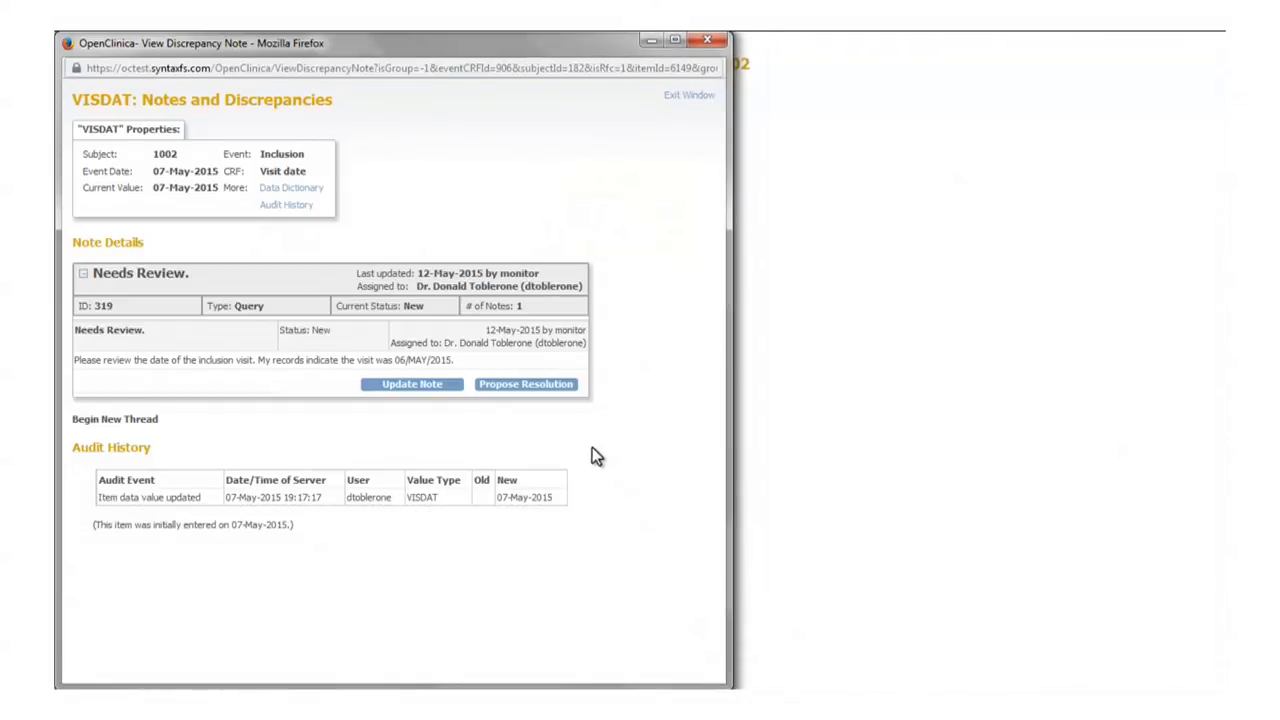
left_click(524, 384)
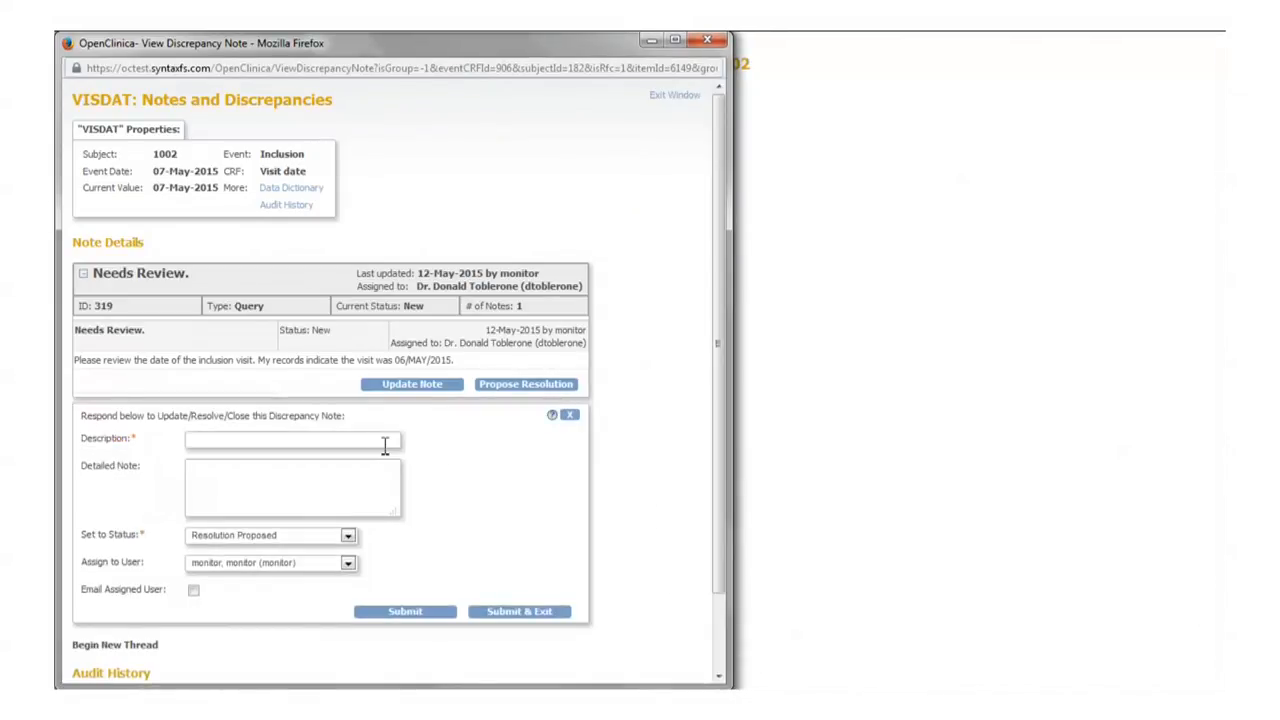
type("Update")
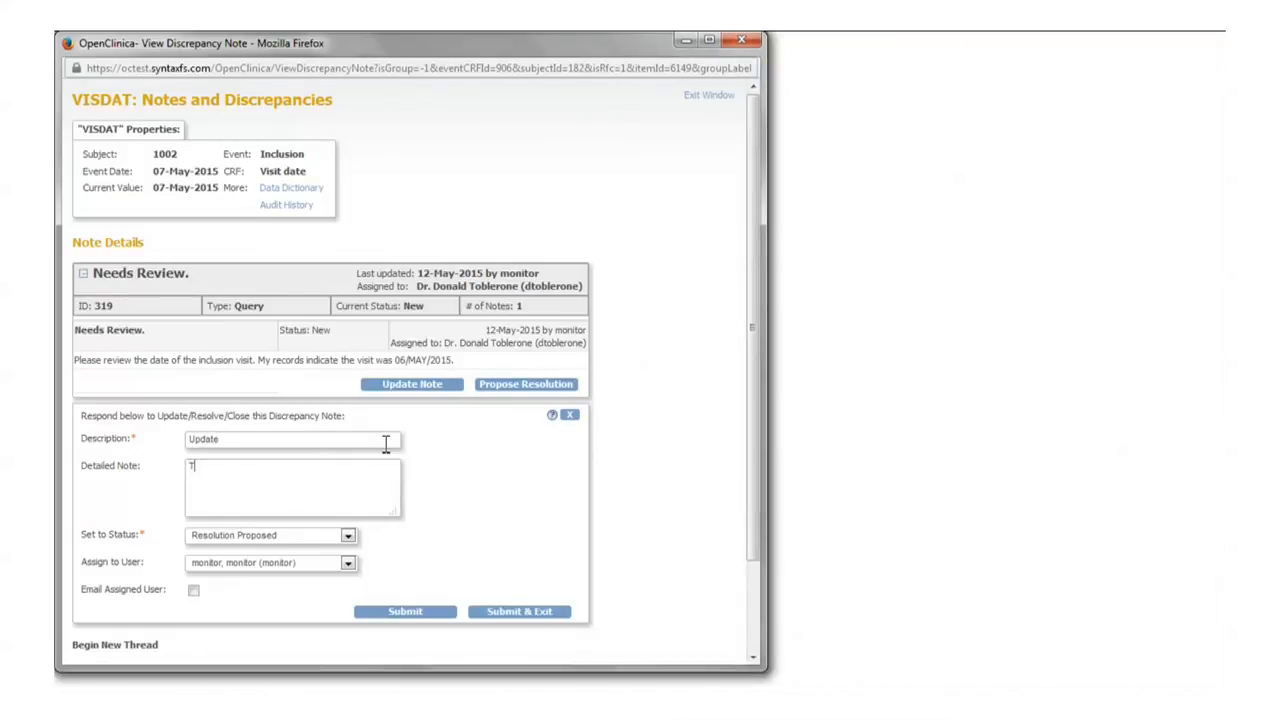
type("he value h")
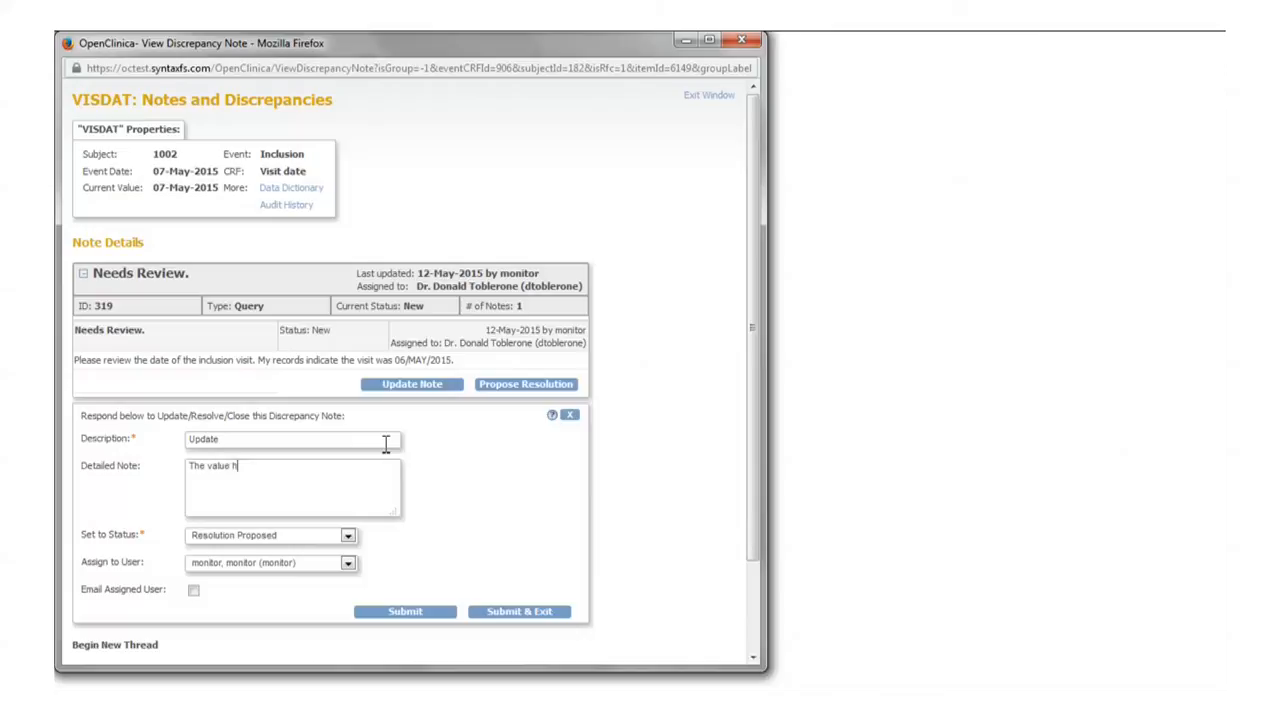
type("as been corre")
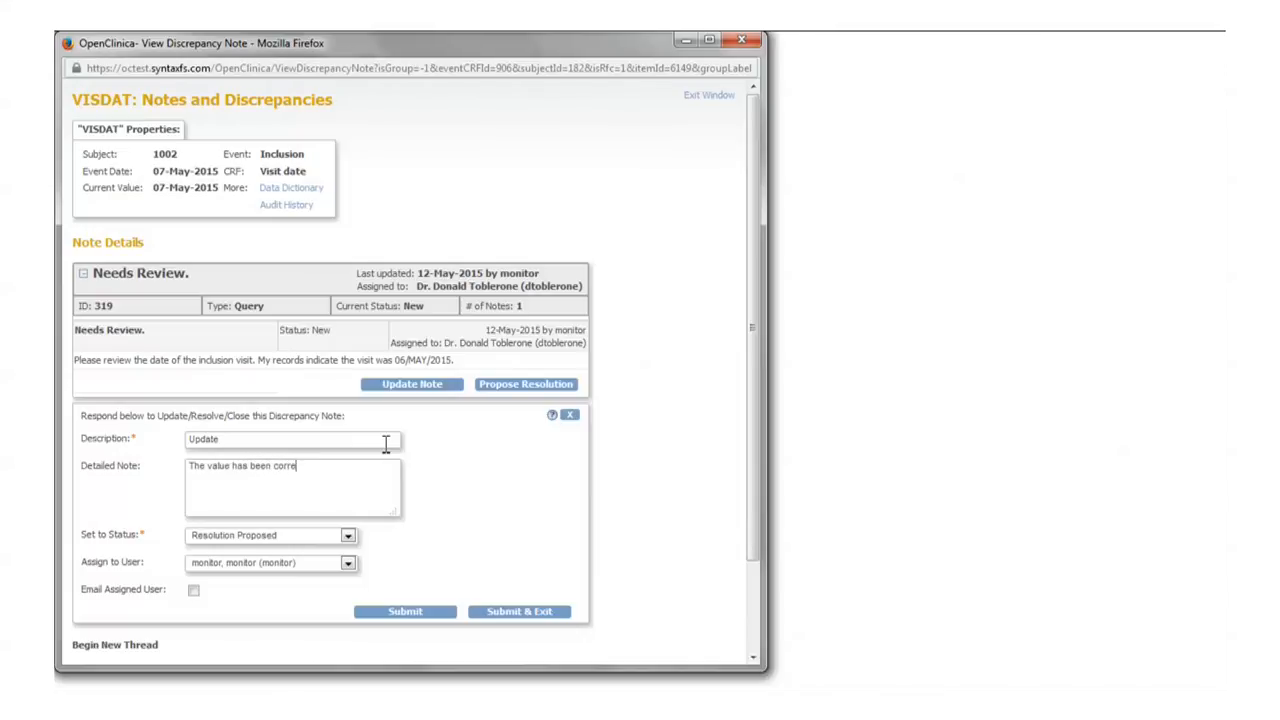
type("cted.")
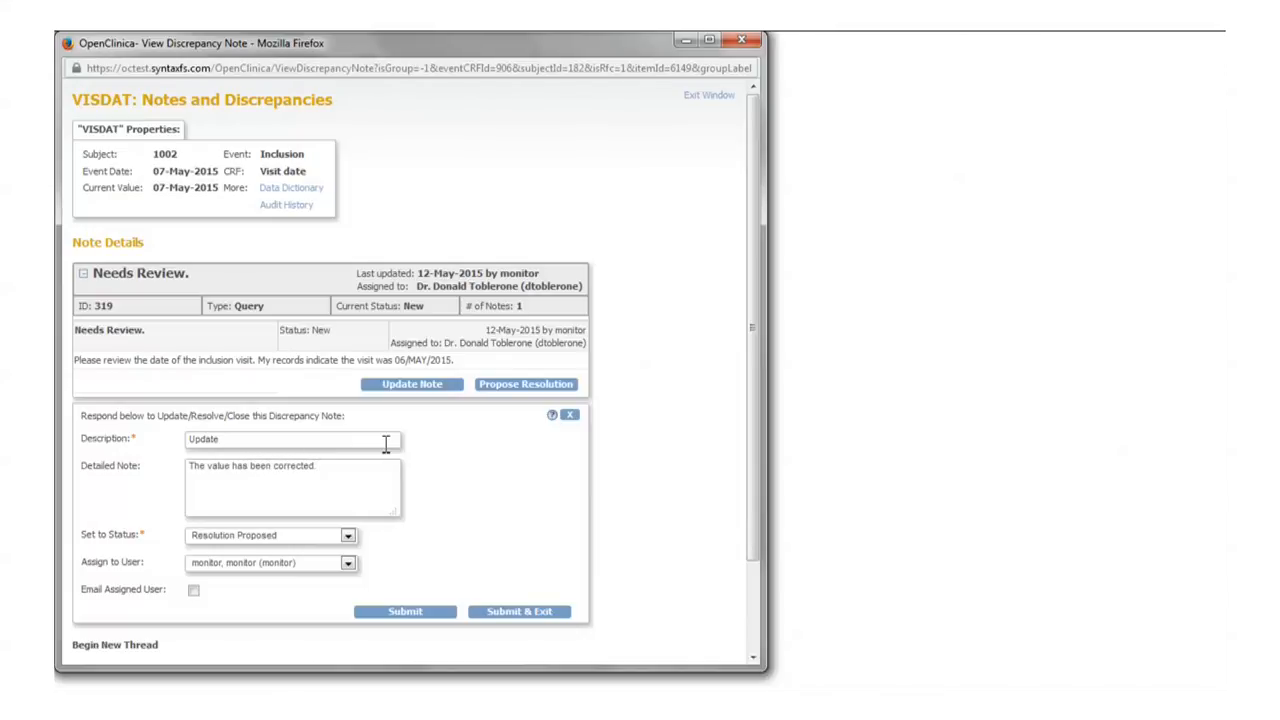